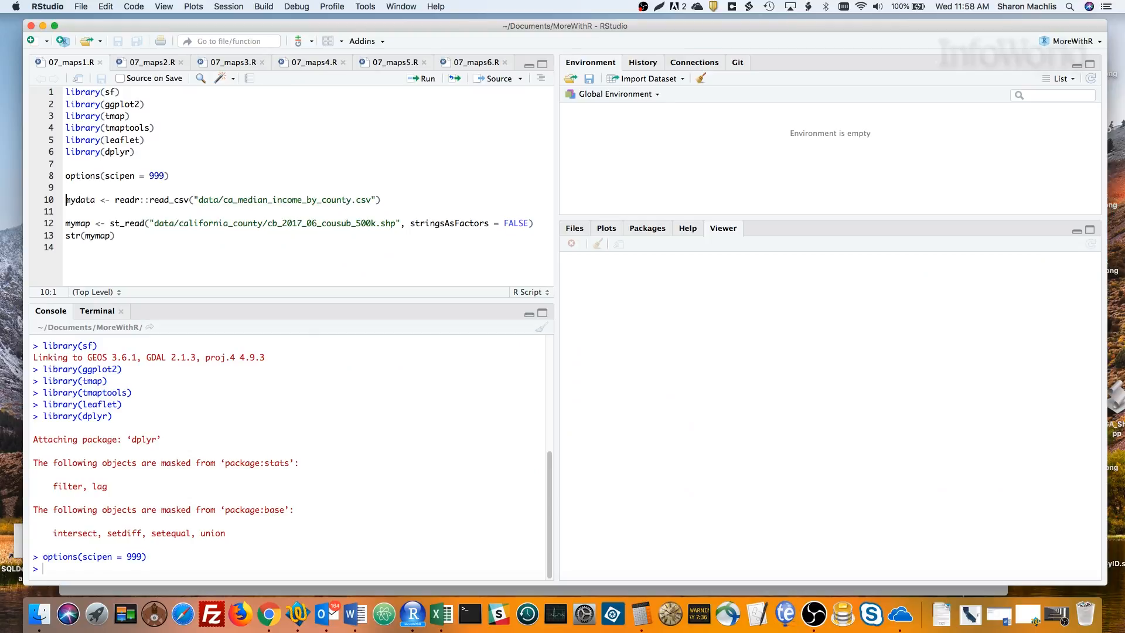
Load the county median-income CSV into mydata and the California shapefile into mymap, printing its structure
left_click(426, 79)
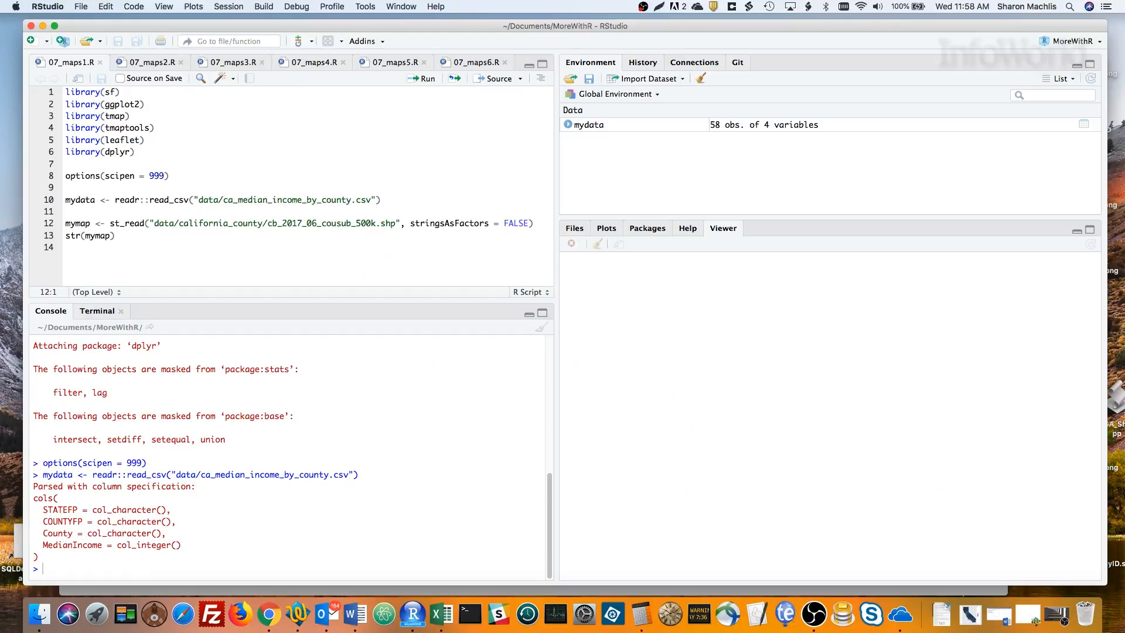
left_click(426, 78)
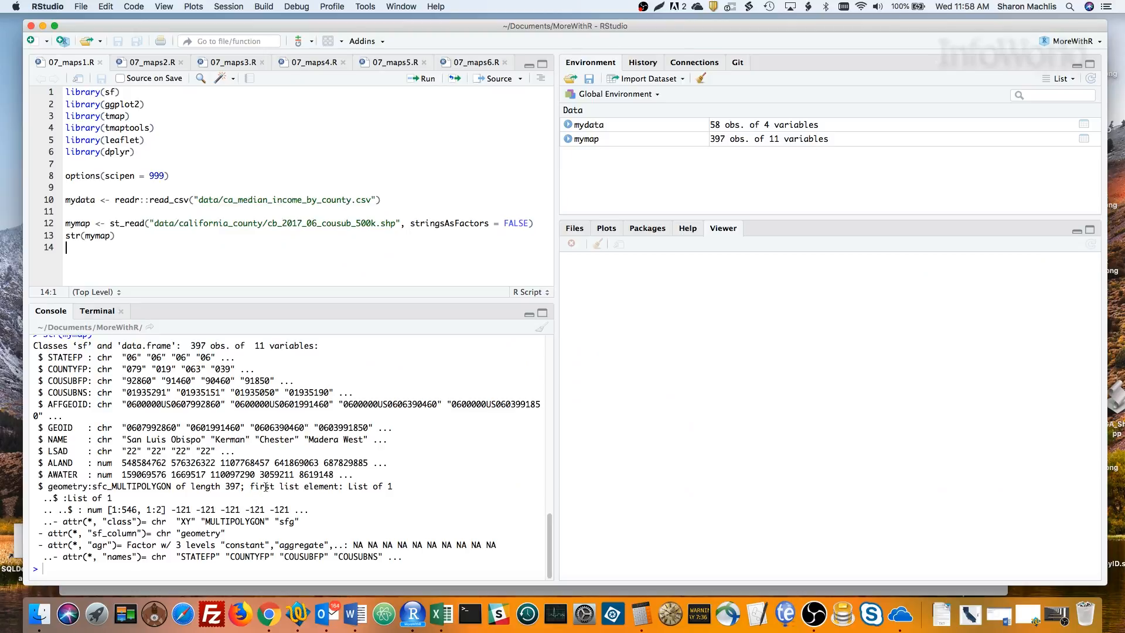
Read the shapefile as a 397-element SpatialPolygonsDataFrame in 07_maps2.R and print its structure
left_click(152, 62)
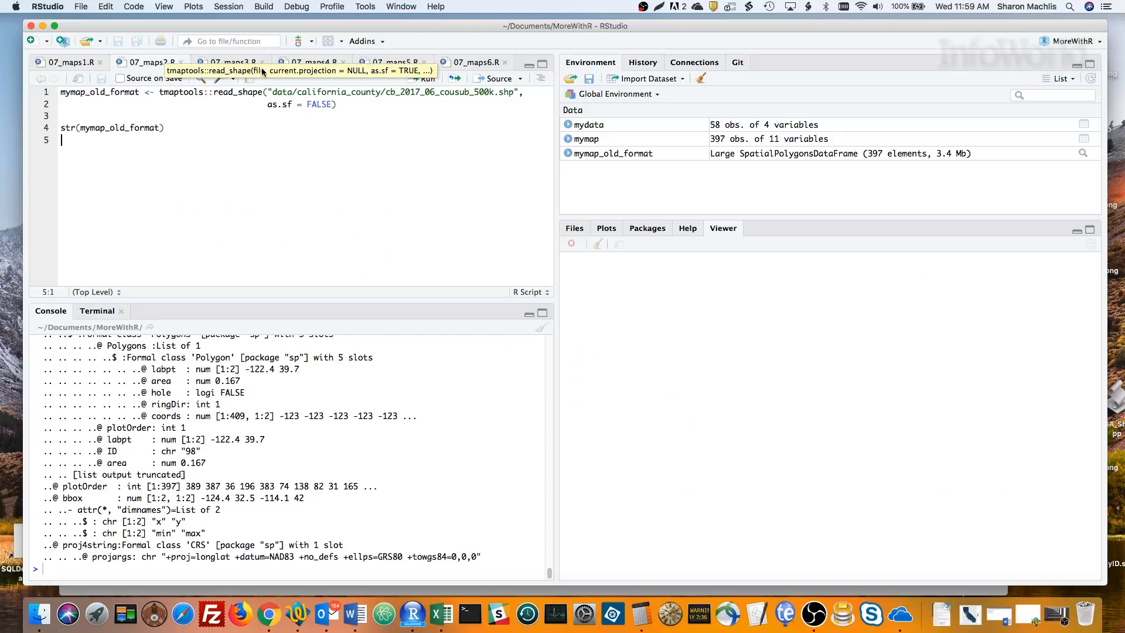
Join the income data to the map with inner_join and draw a blue geom_sf MedianIncome choropleth
left_click(231, 62)
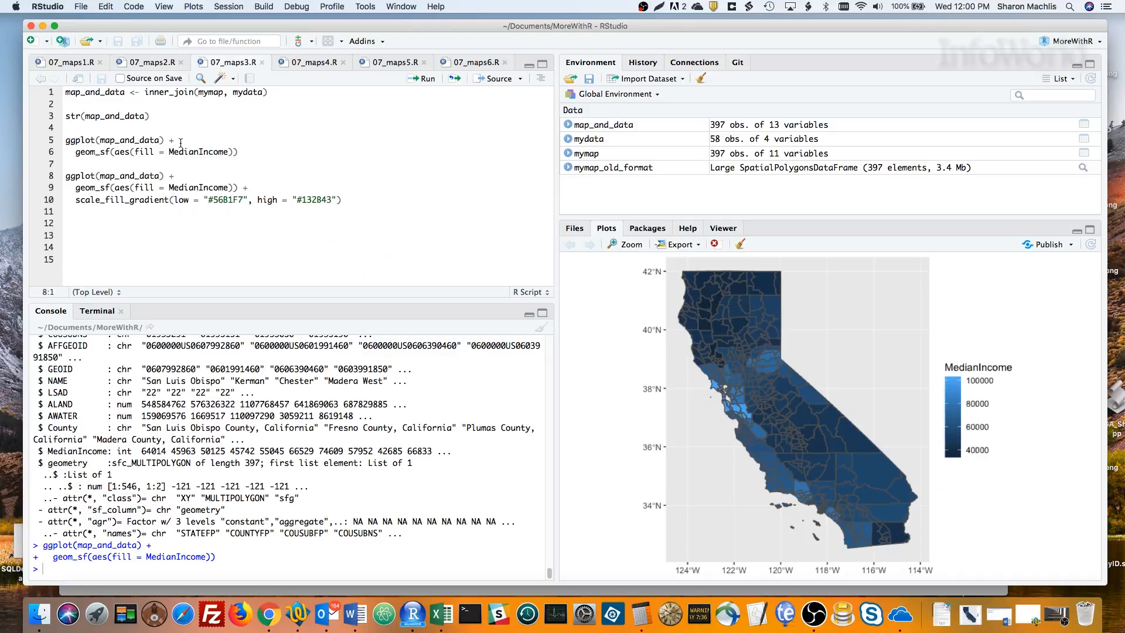
Redraw the income map with scale_fill_gradient from light blue to dark navy and inspect it enlarged
left_click(66, 175)
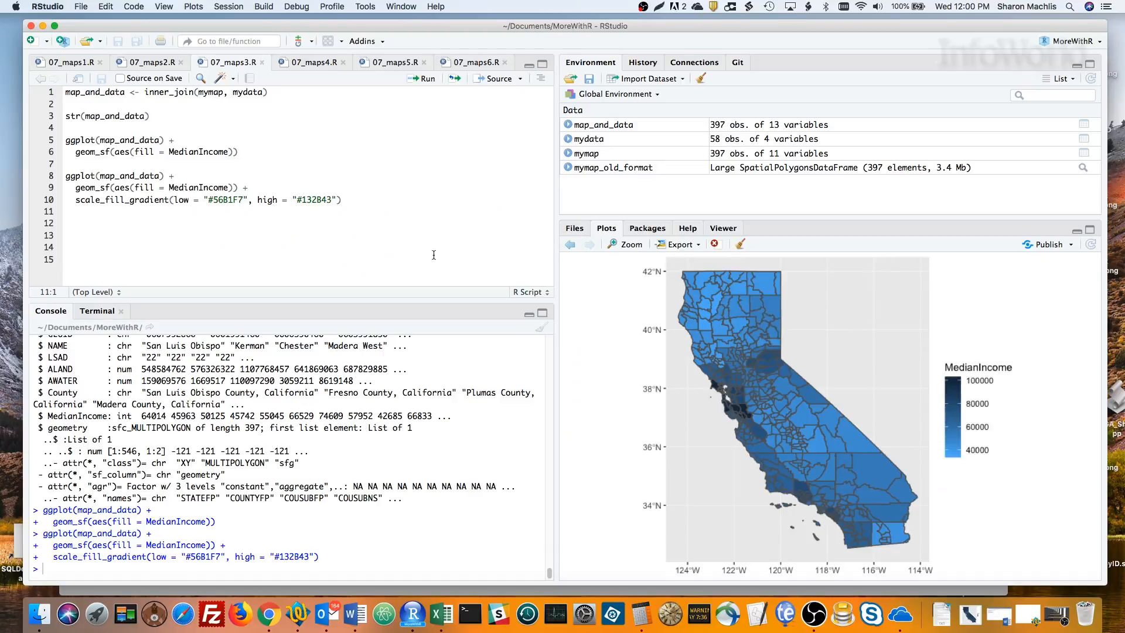
left_click(626, 243)
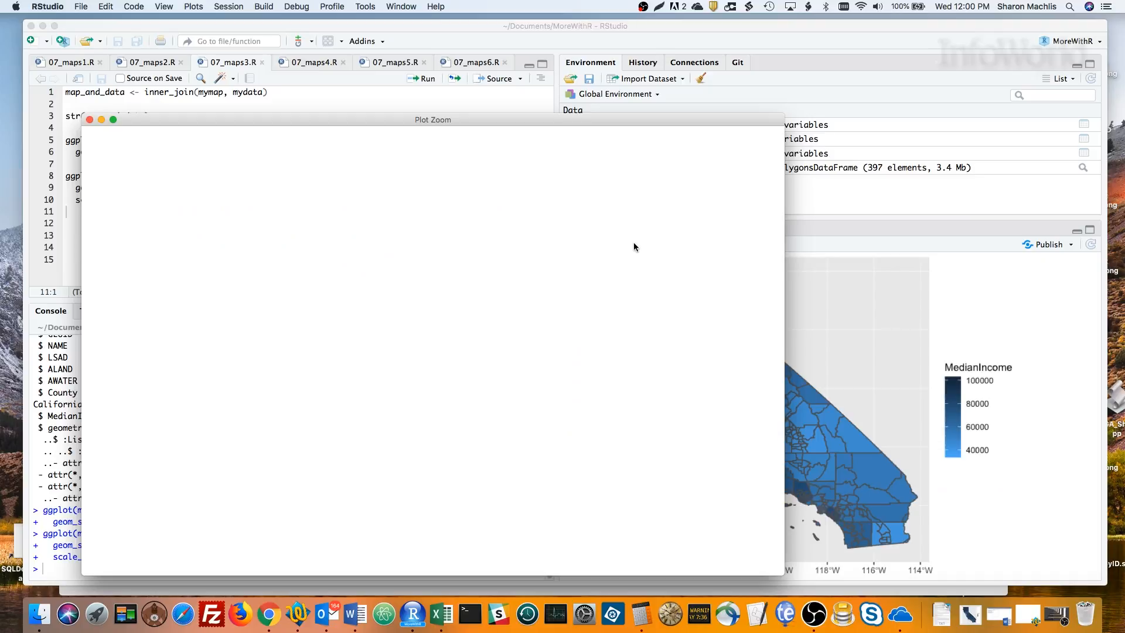
left_click(89, 120)
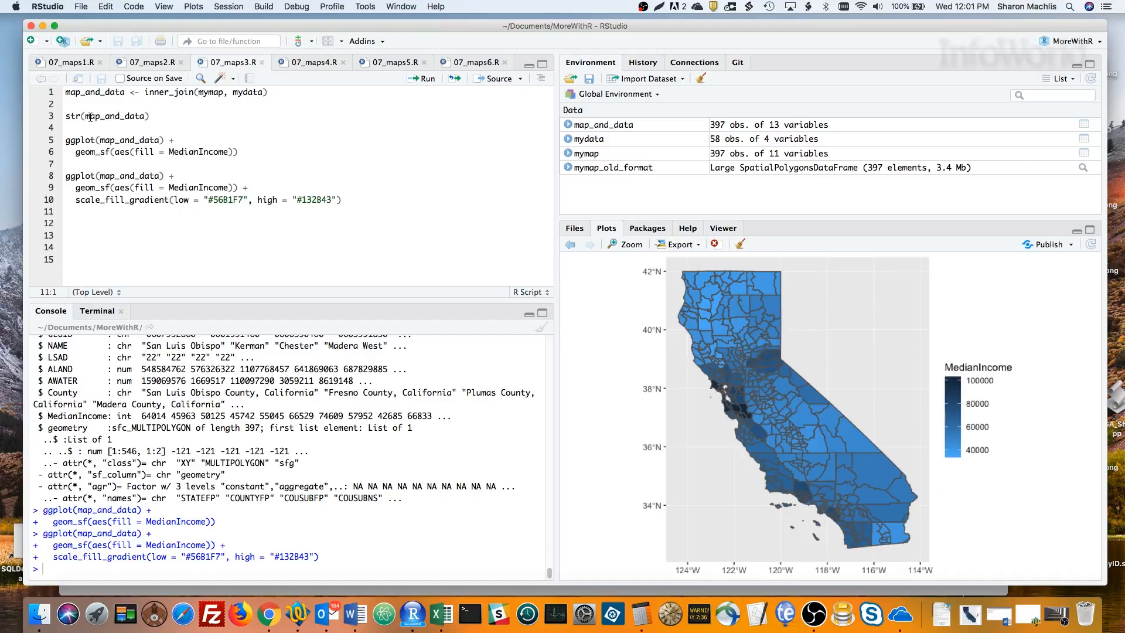
left_click(66, 211)
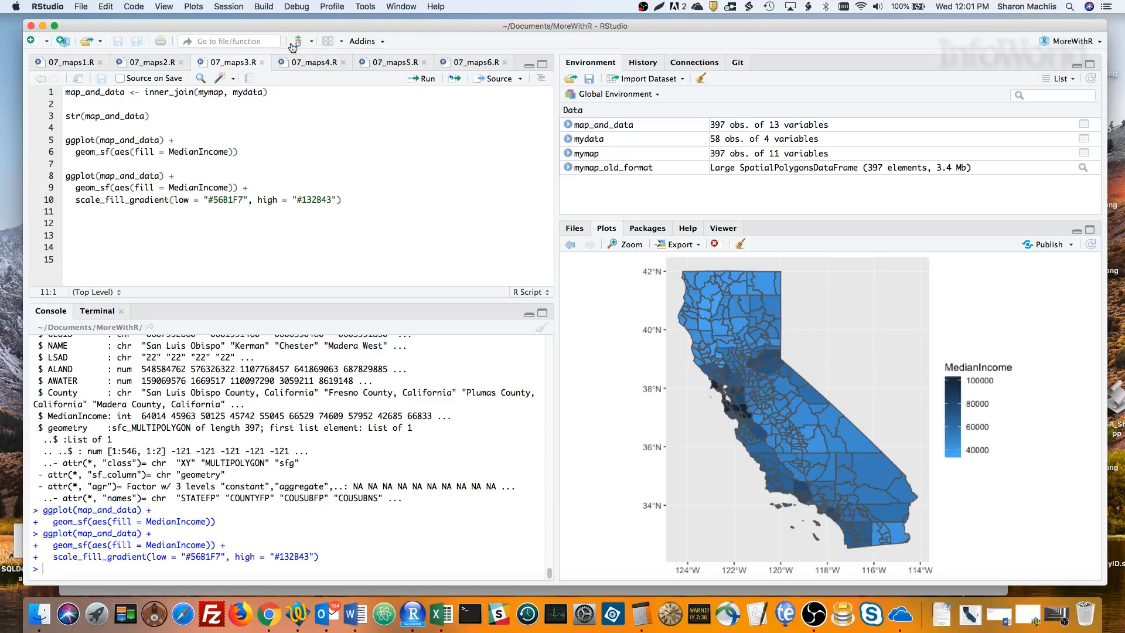
Draw a tmap tm_polygons choropleth of MedianIncome with the Greens palette and inspect it enlarged
left_click(312, 62)
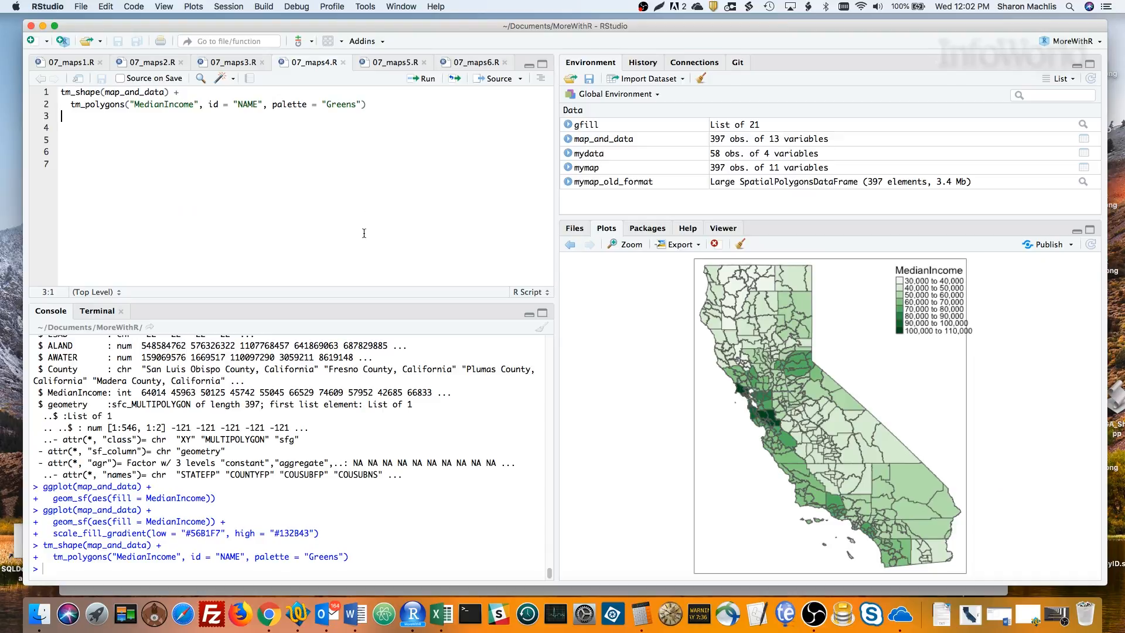
left_click(625, 244)
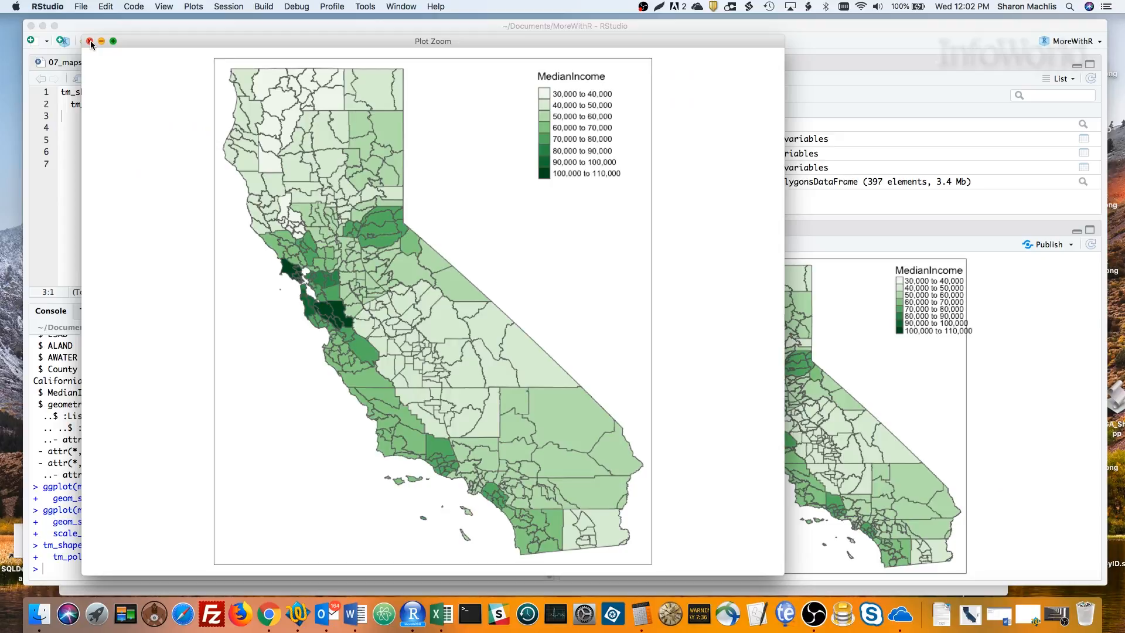
left_click(90, 41)
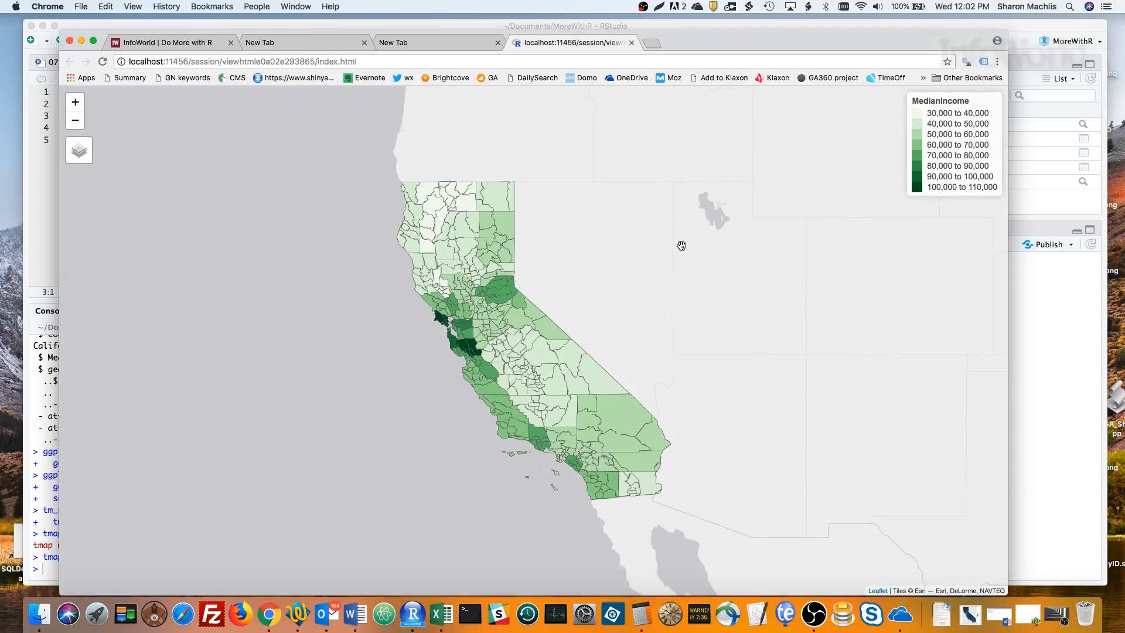
mouse_move(584, 273)
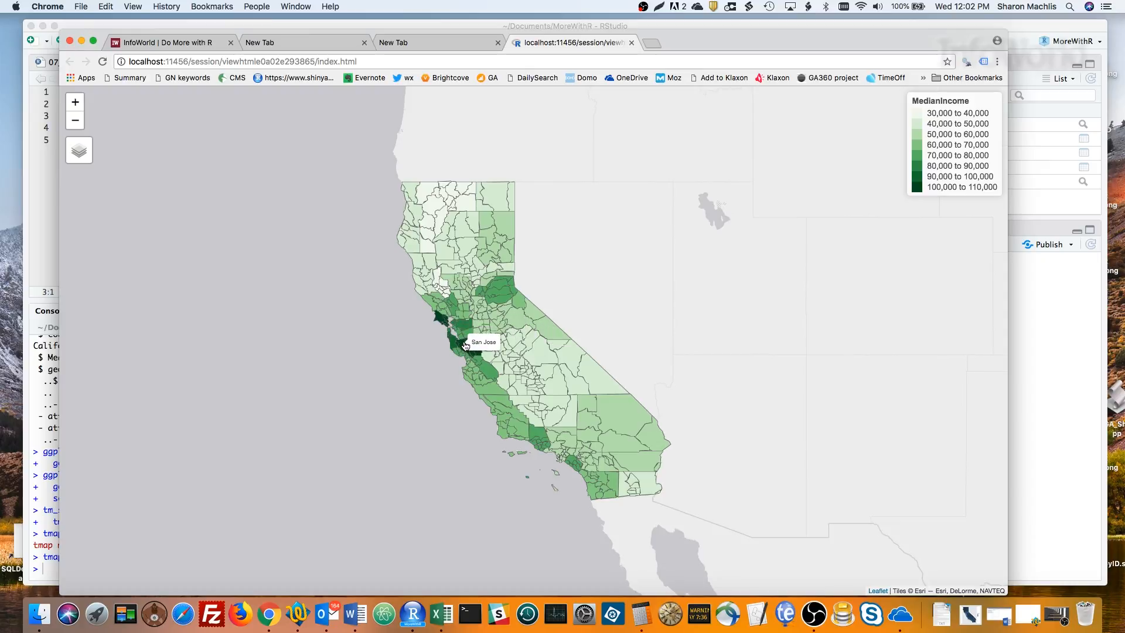
mouse_move(334, 243)
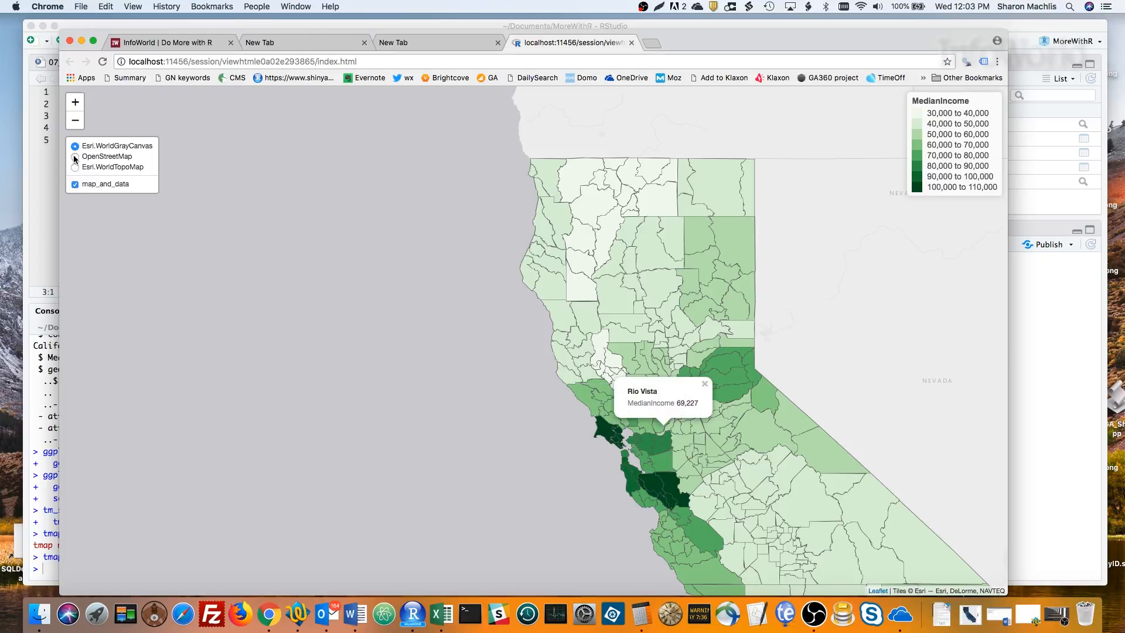
Switch the Leaflet basemap to OpenStreetMap, then to Esri.WorldTopoMap
left_click(75, 156)
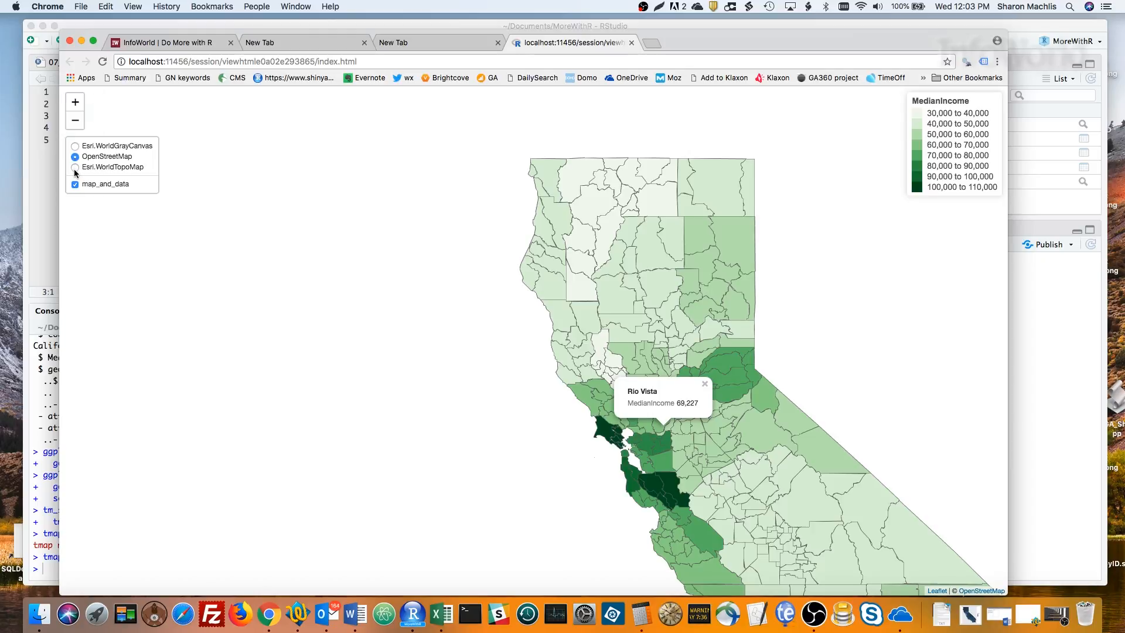
left_click(75, 167)
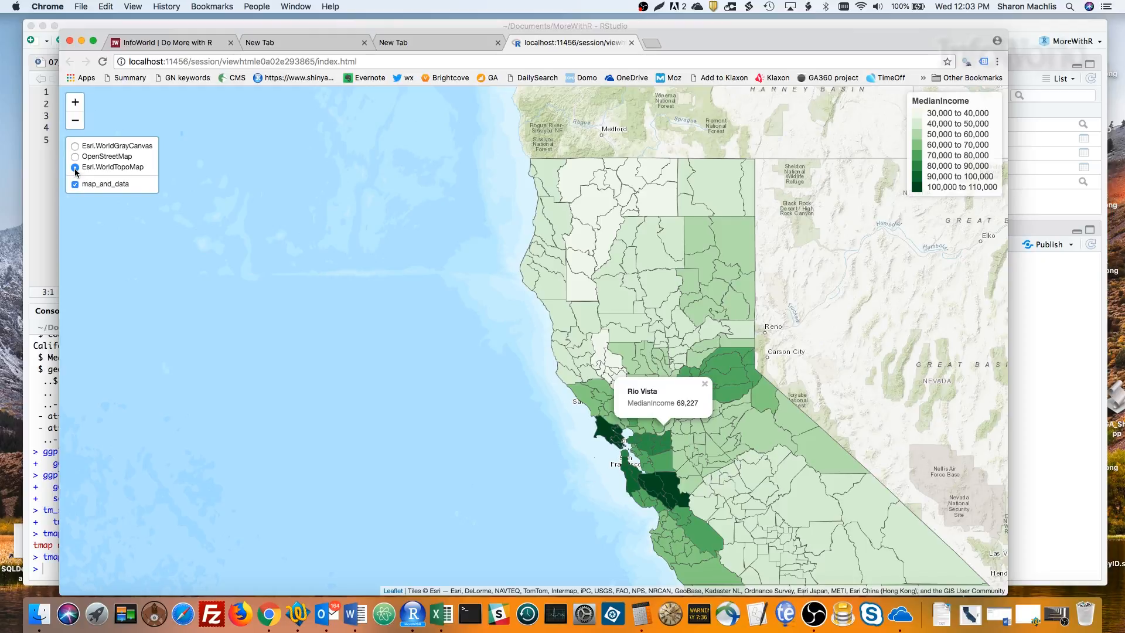
mouse_move(167, 154)
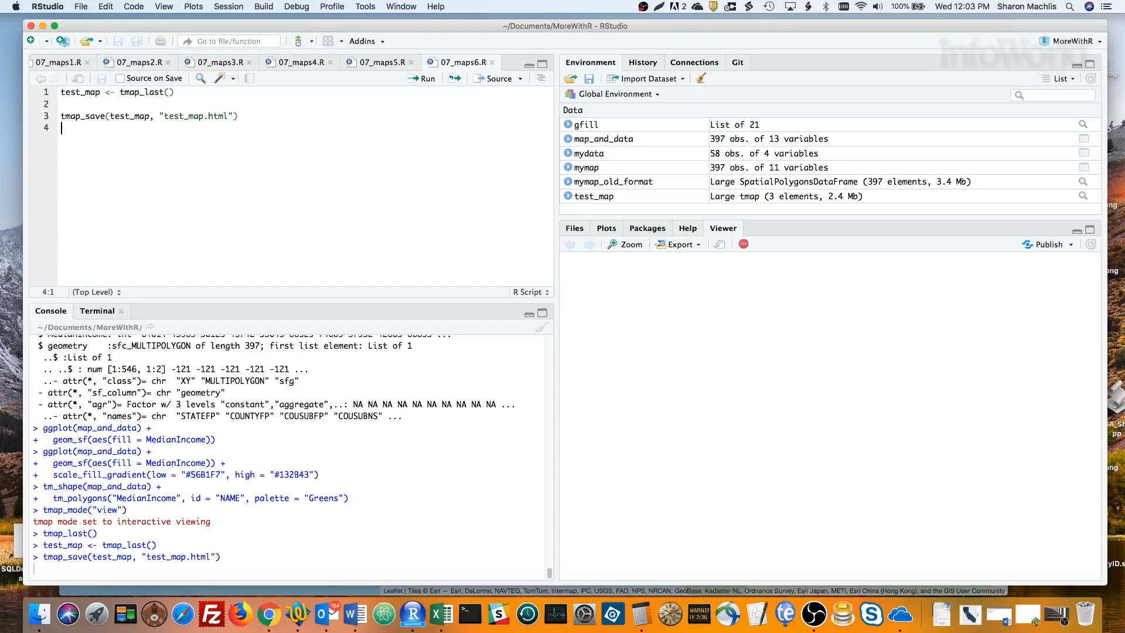
mouse_move(125, 314)
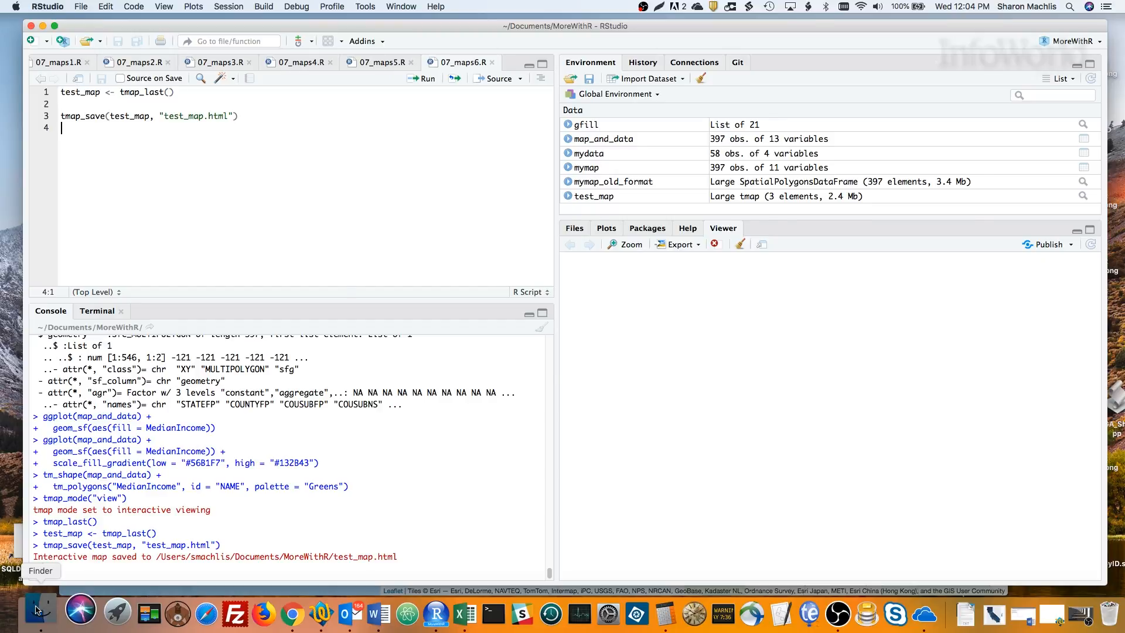
Save tmap_last() as test_map.html and locate the file in the MoreWithR folder in Finder
left_click(38, 613)
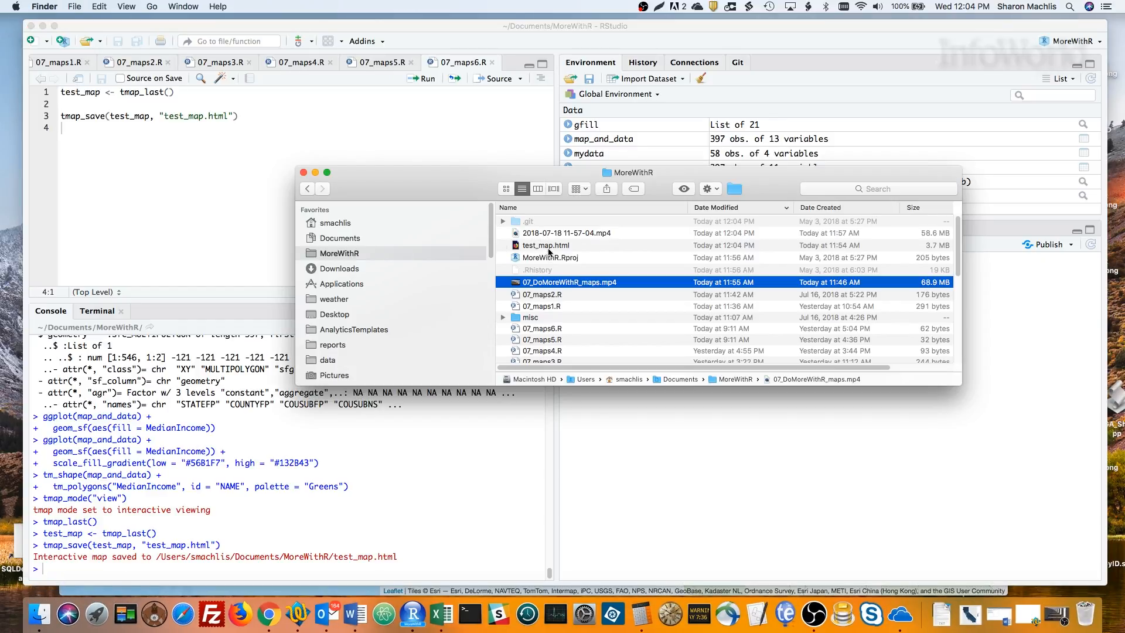